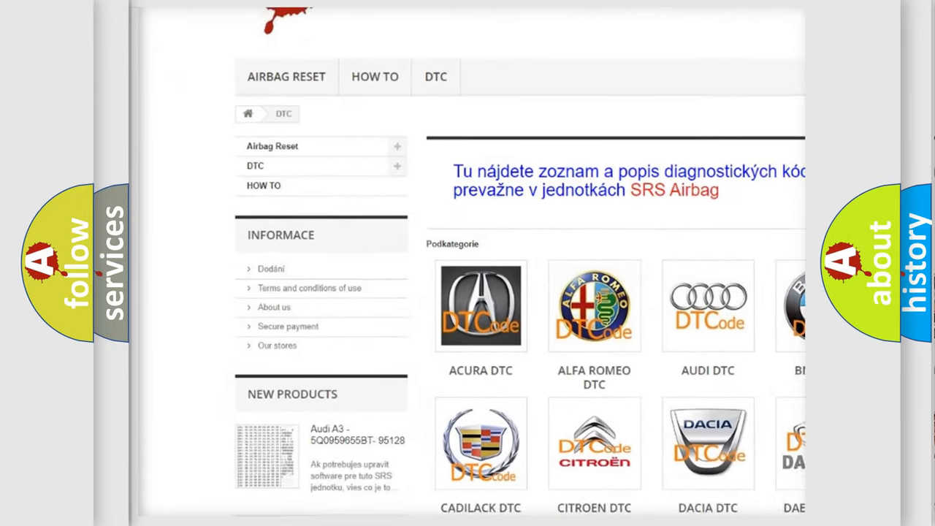
- Scroll past the car-brand DTC categories down to the B-series trouble code table
scroll(down, 3)
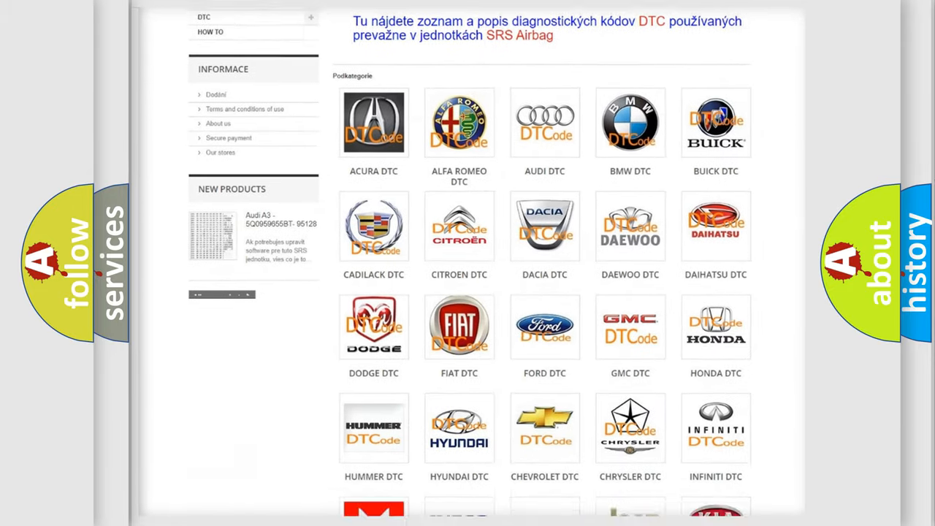
scroll(down, 3)
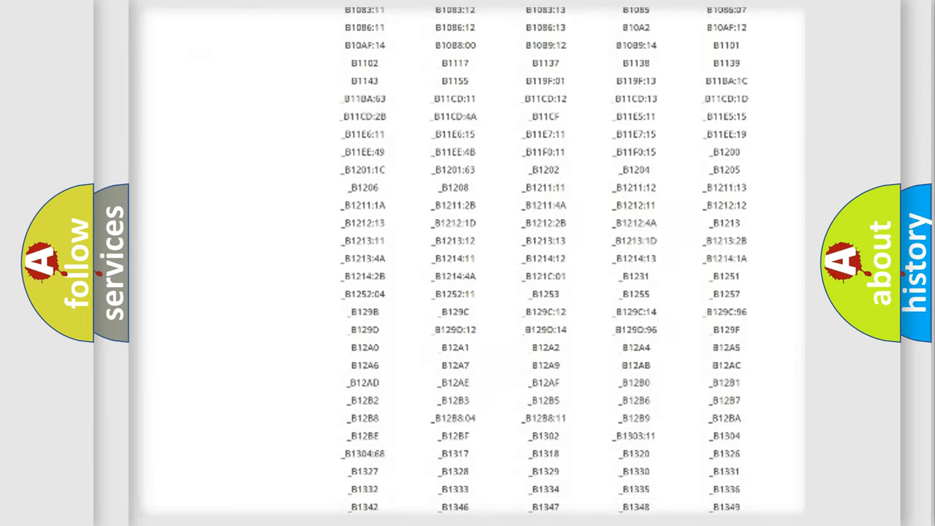
scroll(down, 3)
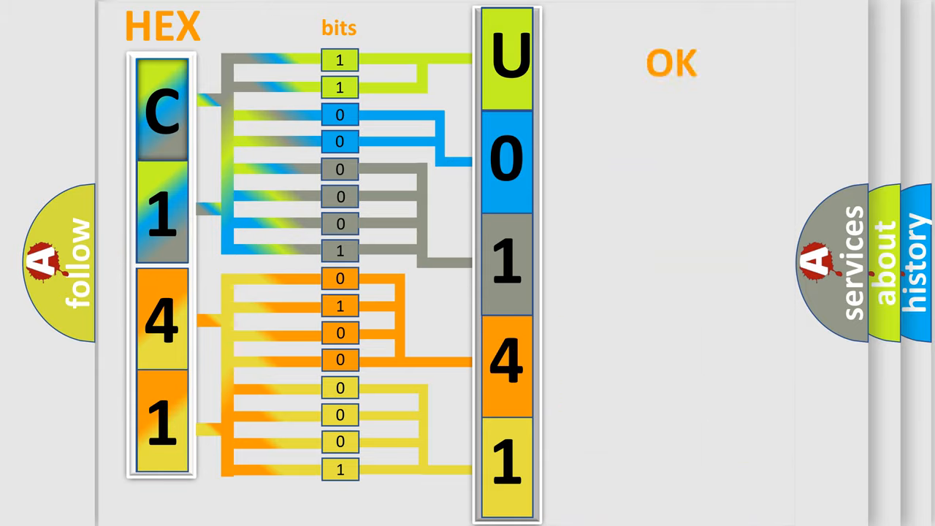
- Play the decoding of hex C141 into bit groups yielding code U0141 for Jeep
click(672, 63)
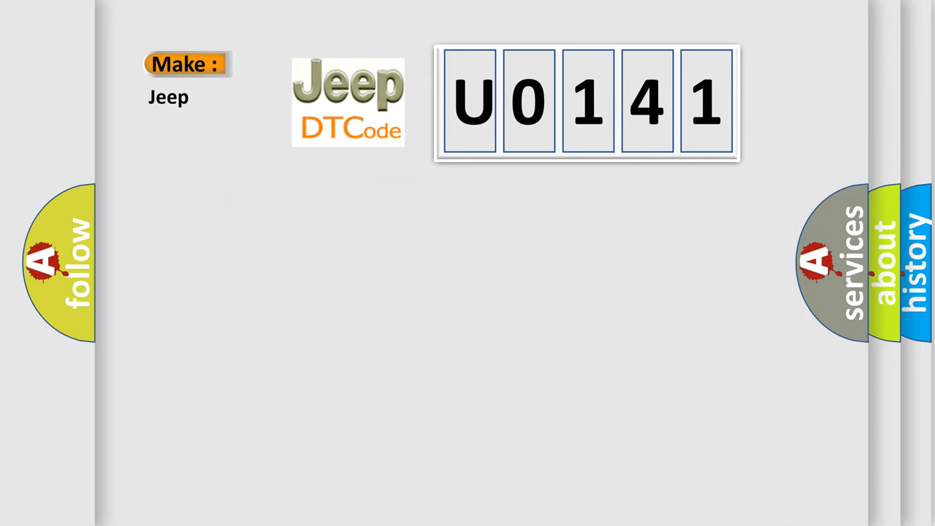